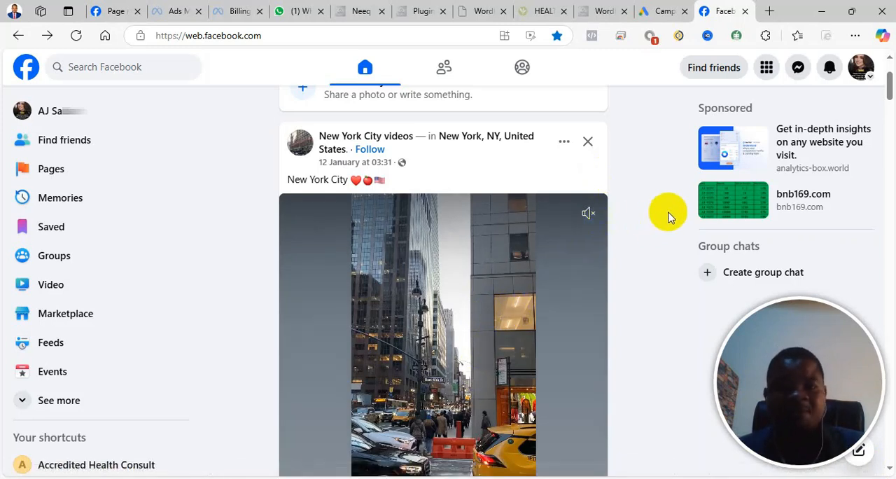
mouse_move(401, 135)
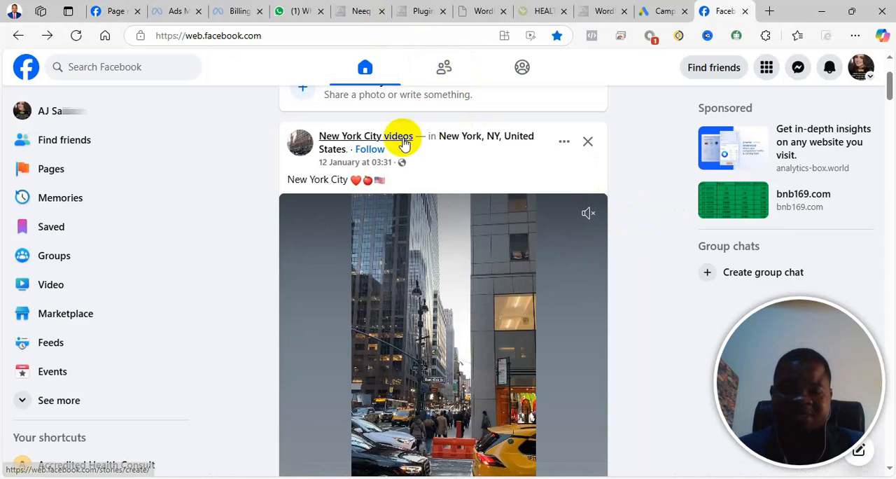
mouse_move(350, 114)
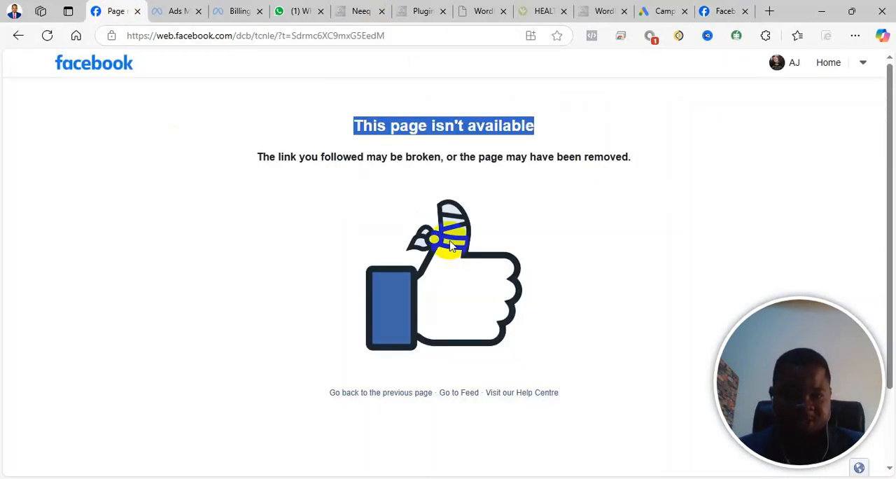
mouse_move(642, 415)
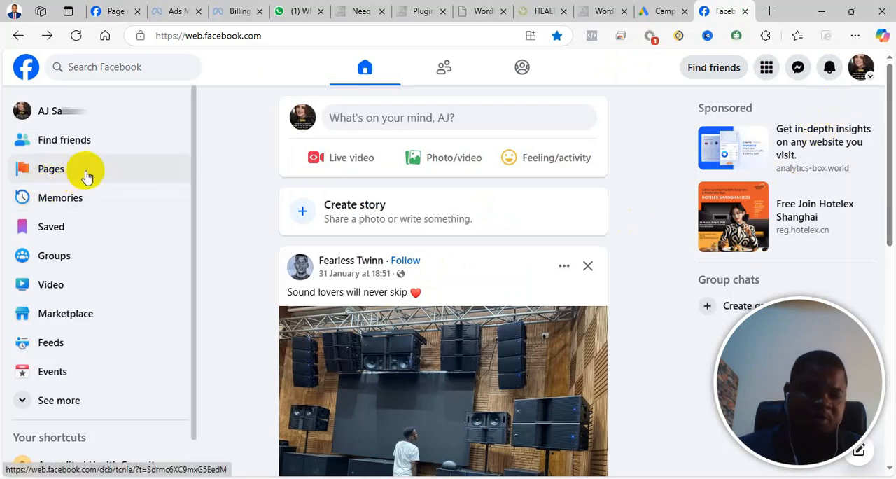
Step: Go to the account's Pages area, which loads the 'This page isn't available' error
click(51, 170)
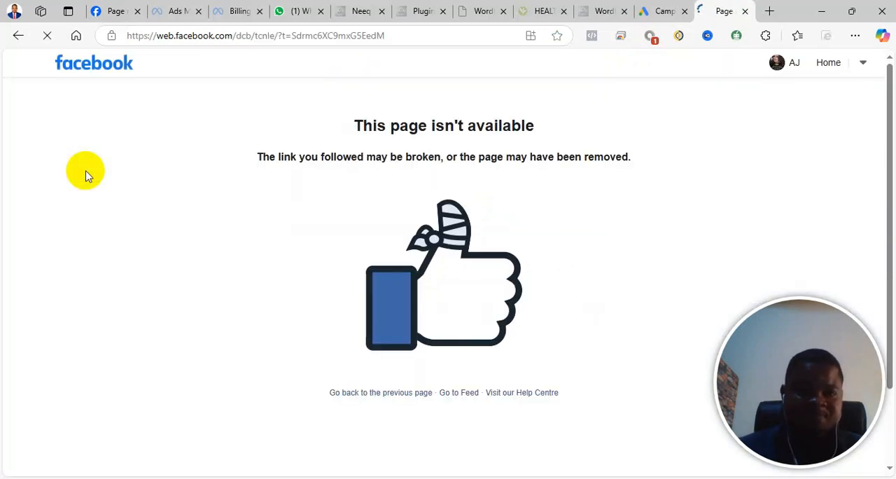
mouse_move(512, 153)
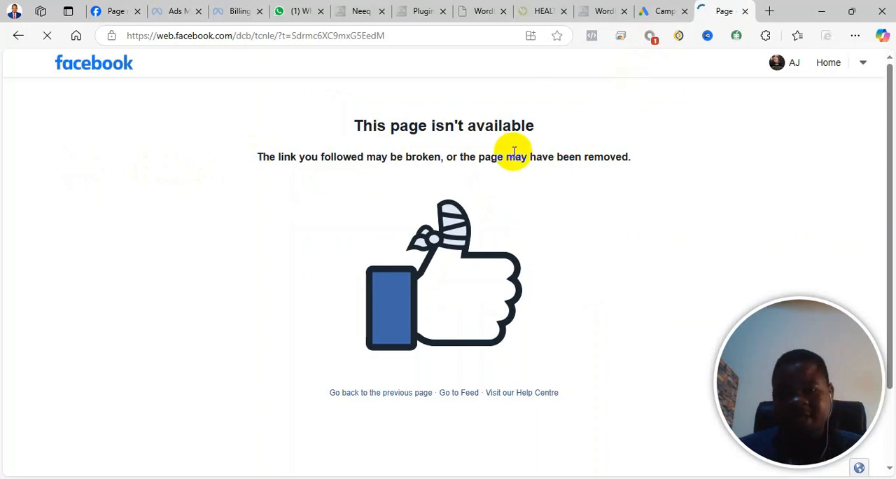
mouse_move(437, 193)
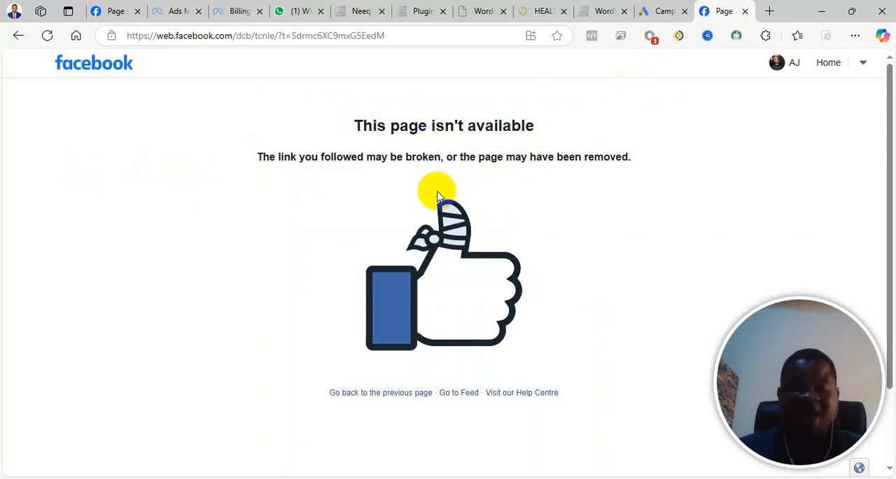
mouse_move(445, 183)
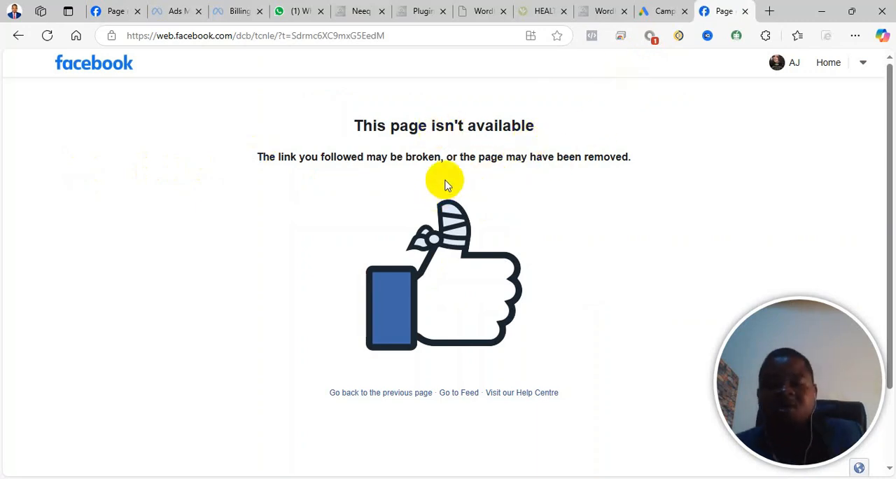
mouse_move(67, 29)
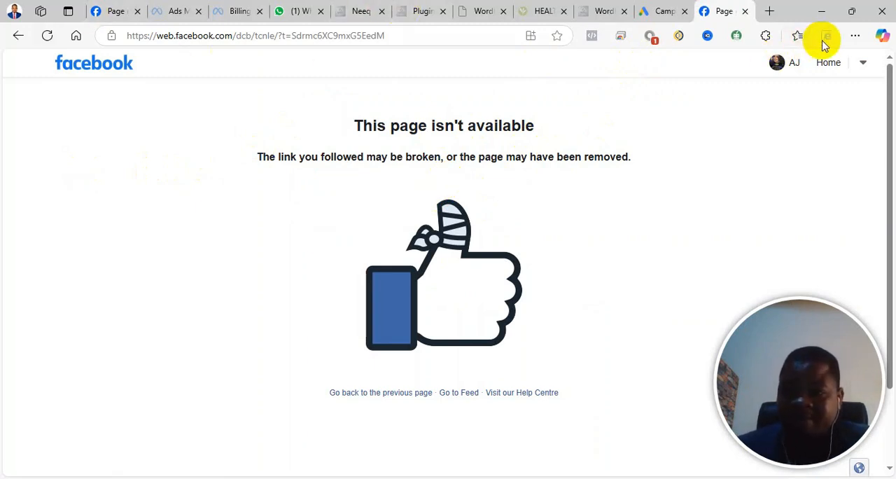
mouse_move(741, 51)
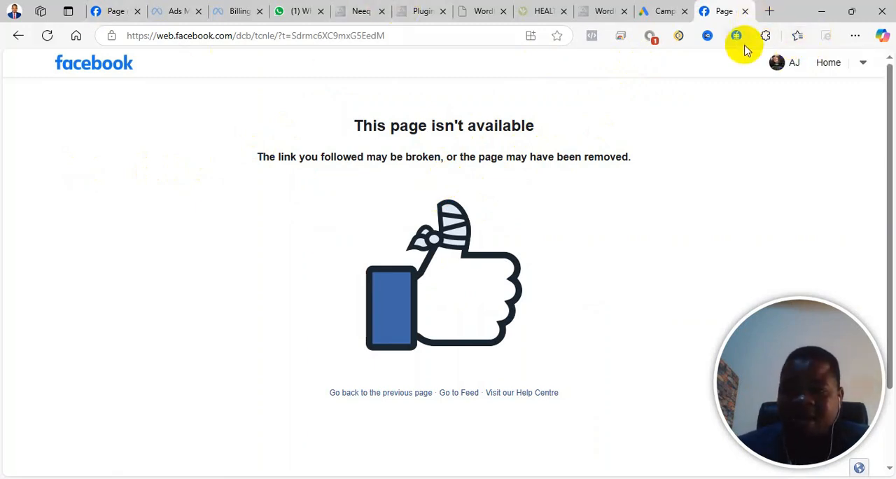
mouse_move(684, 12)
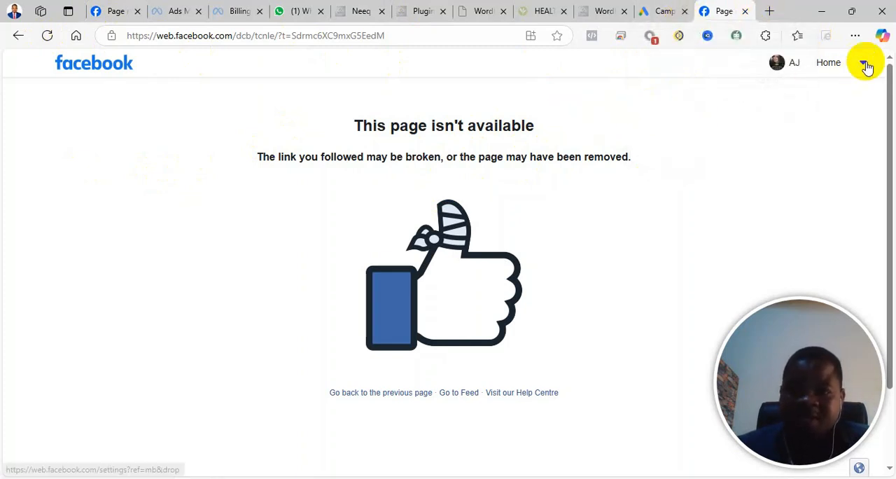
mouse_move(701, 101)
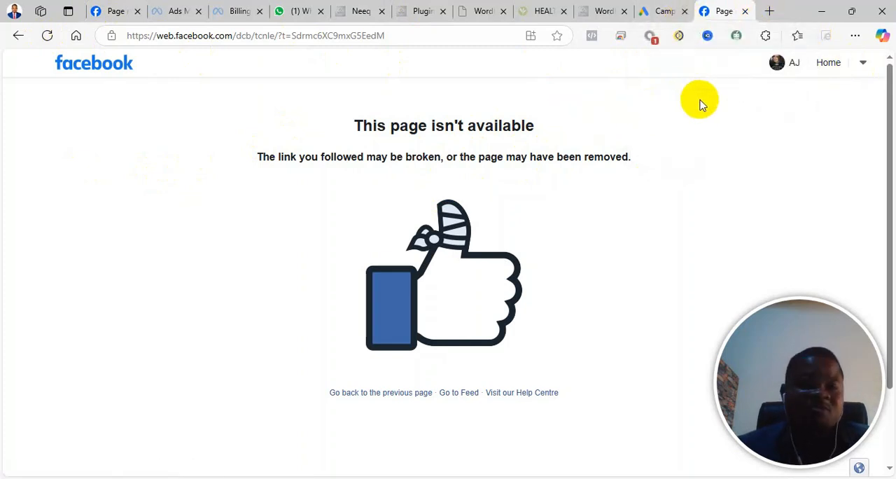
mouse_move(675, 216)
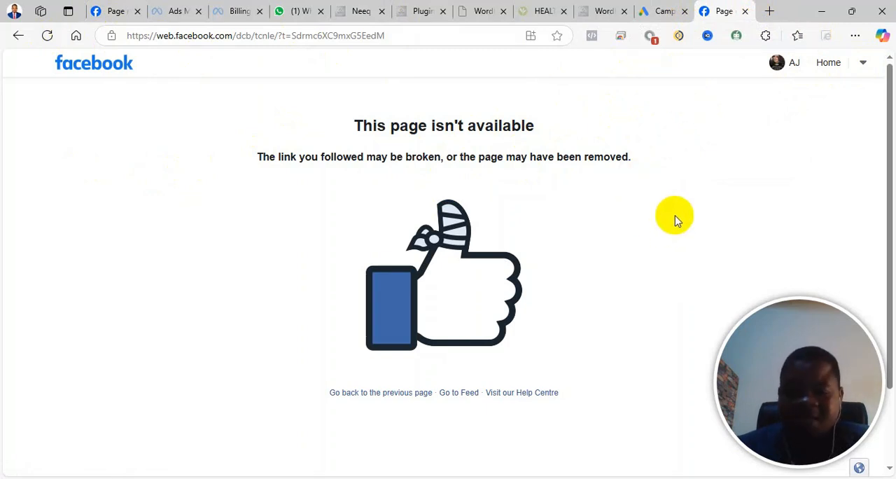
mouse_move(633, 218)
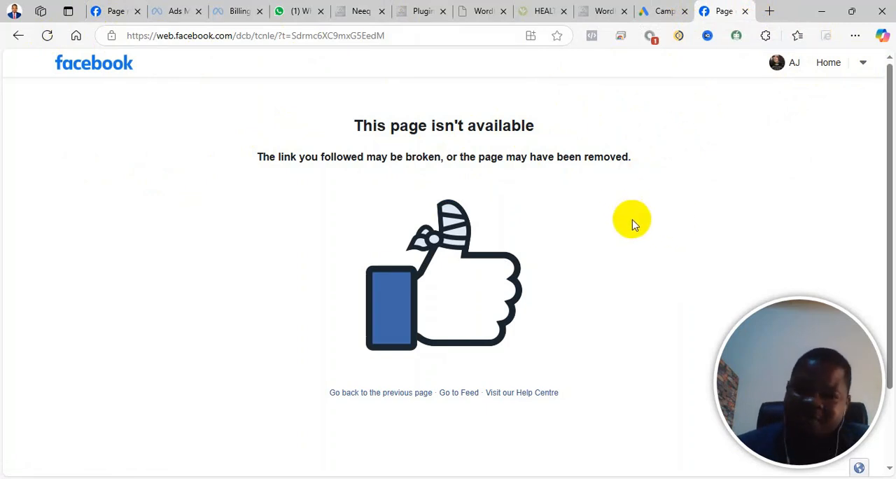
mouse_move(645, 109)
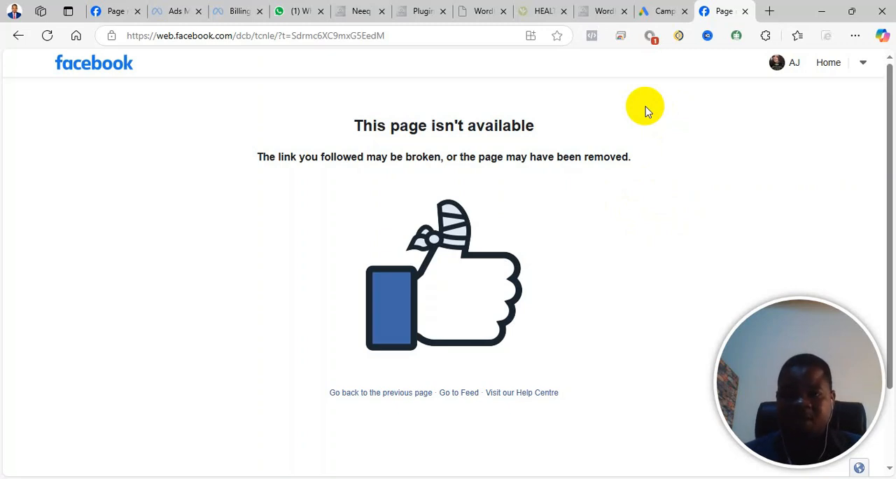
mouse_move(644, 107)
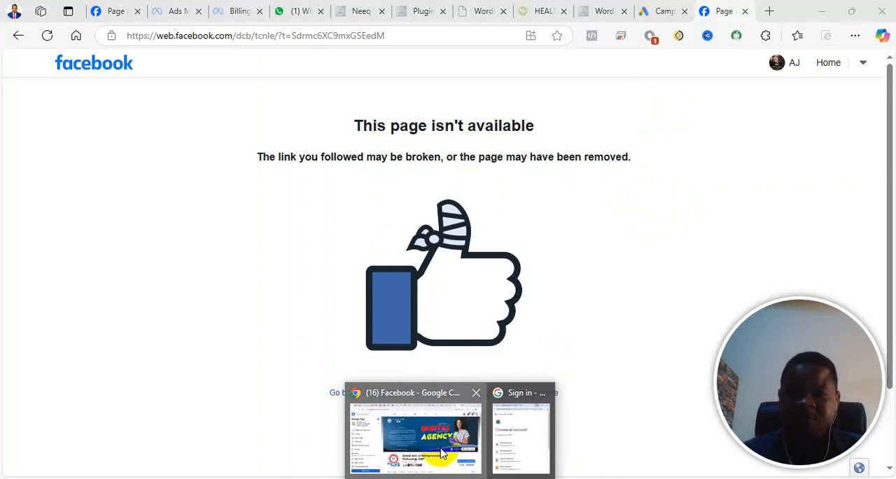
Step: In the other Facebook window, switch to the personal profile and reach the same Pages error from the feed
click(415, 434)
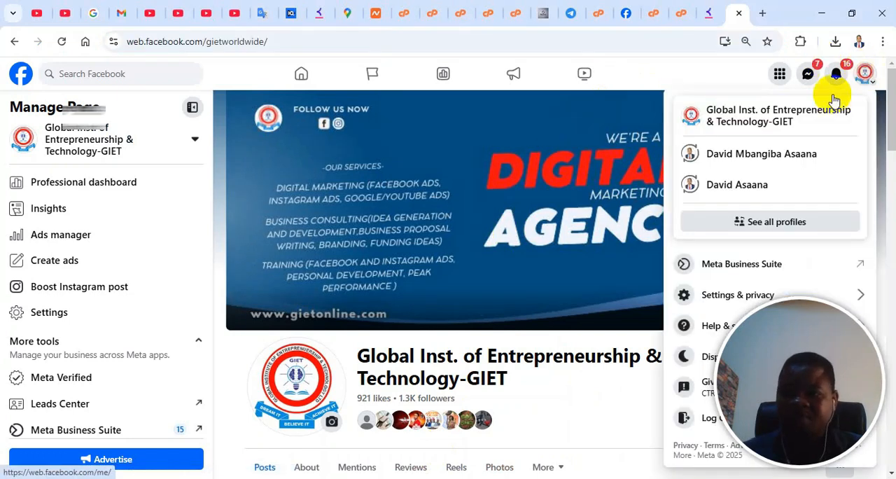
click(737, 185)
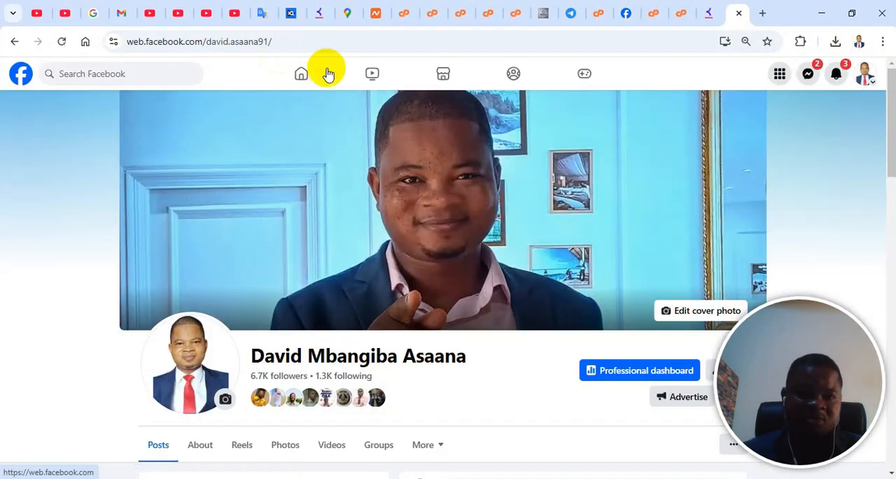
mouse_move(299, 73)
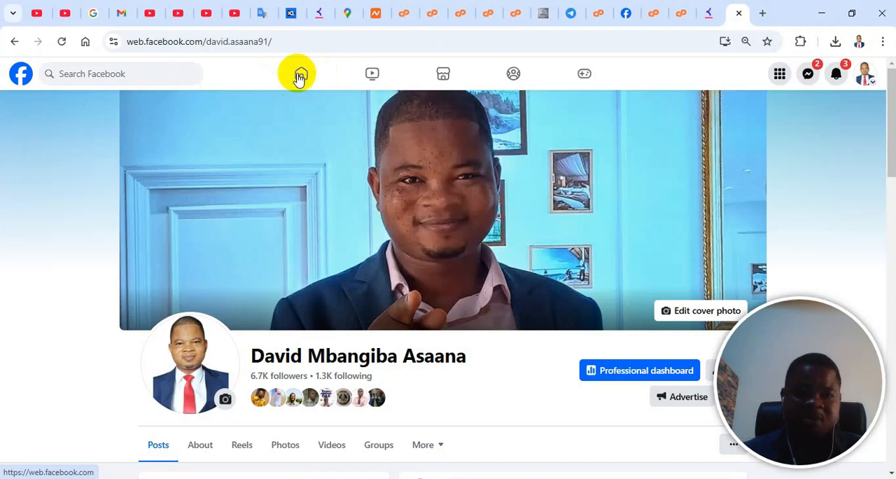
click(300, 73)
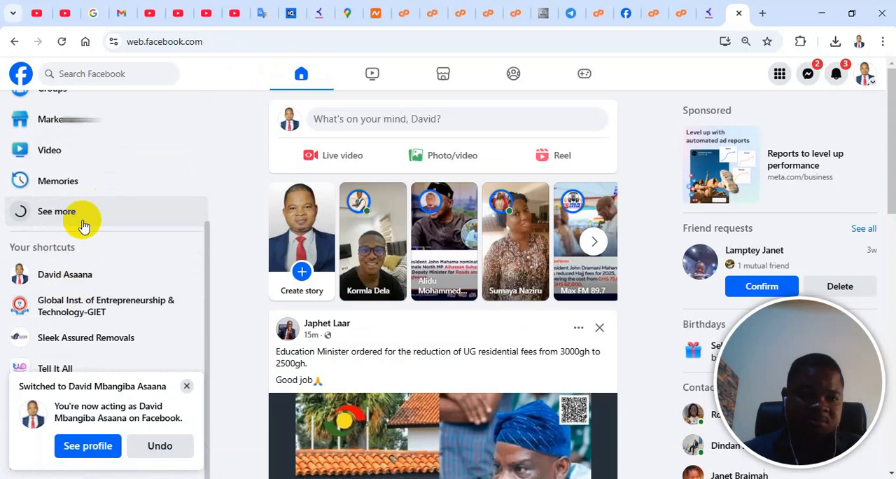
click(56, 210)
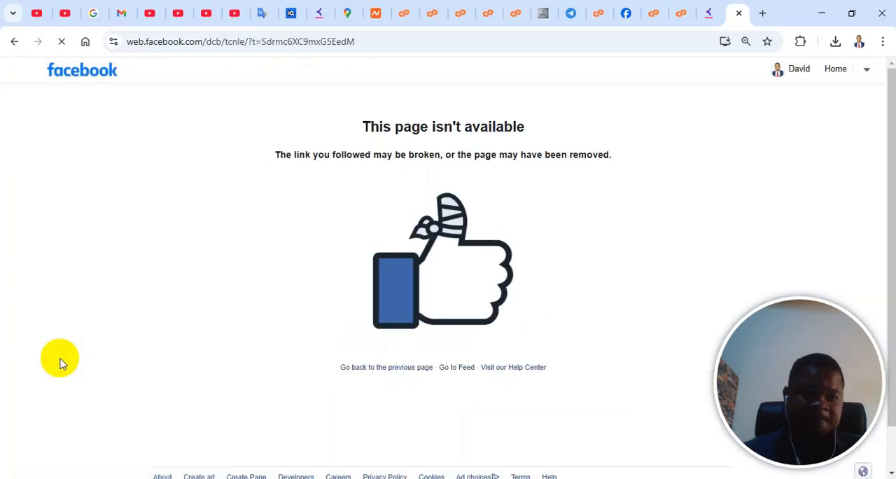
mouse_move(630, 154)
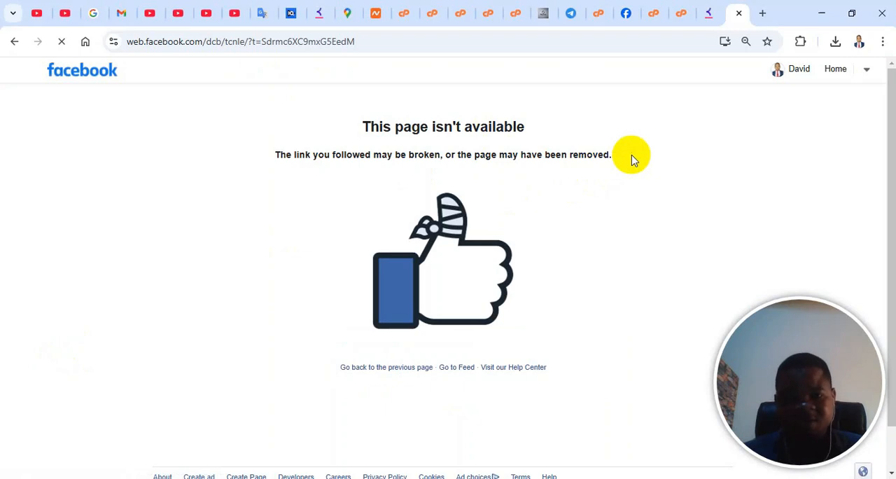
mouse_move(535, 311)
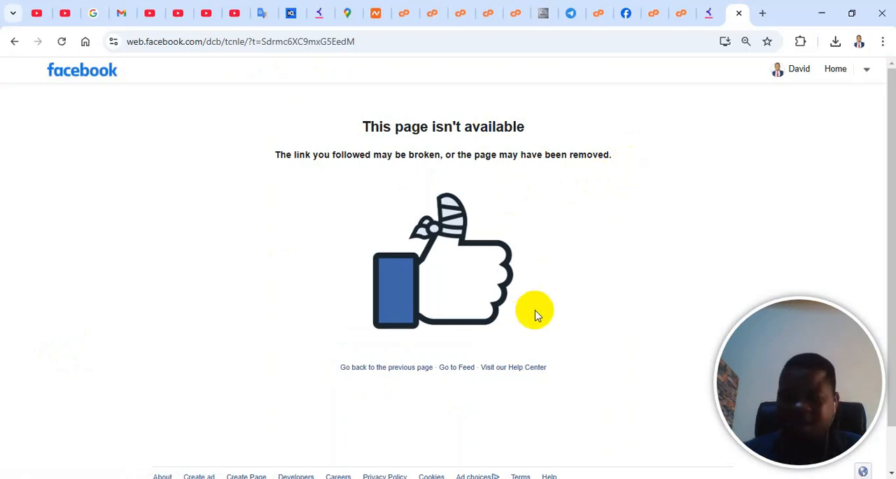
mouse_move(535, 196)
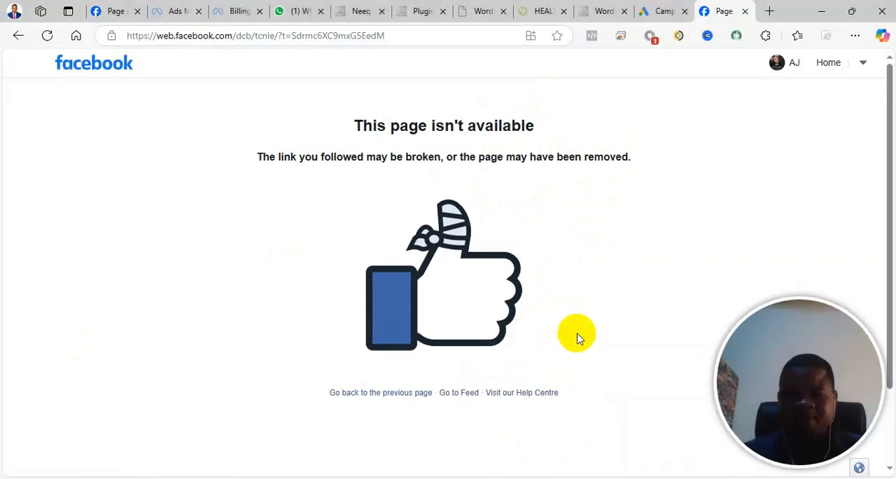
mouse_move(571, 305)
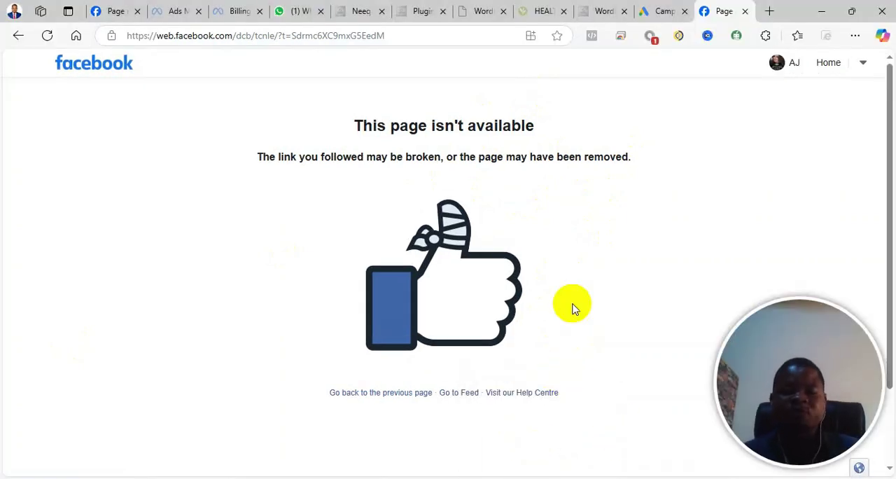
mouse_move(683, 179)
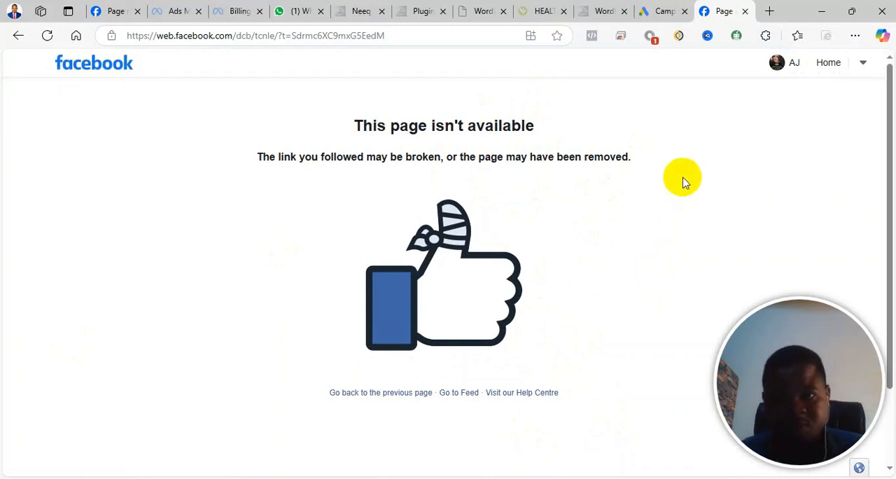
Step: Load facebook.com in a new browser tab via the Facebook bookmark
click(769, 11)
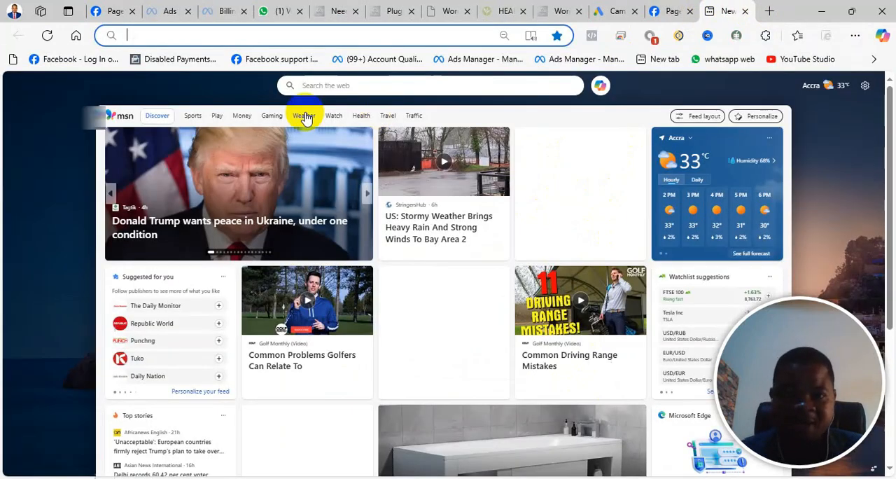
click(729, 11)
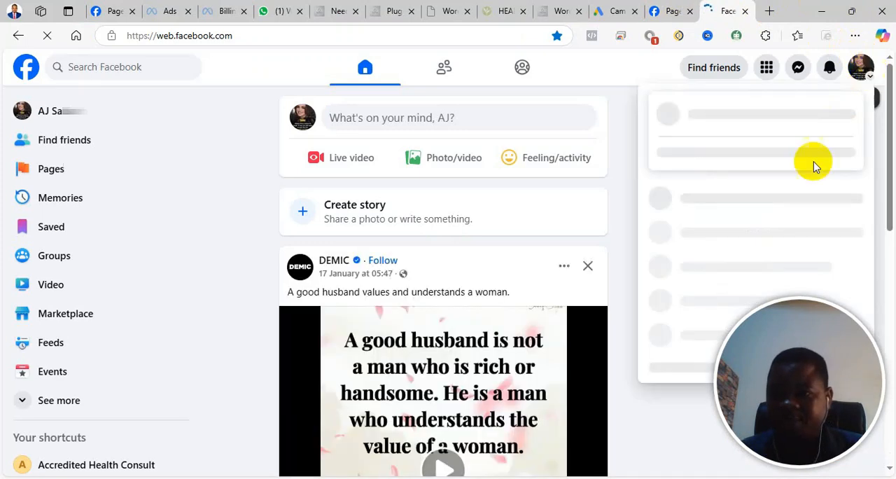
click(862, 67)
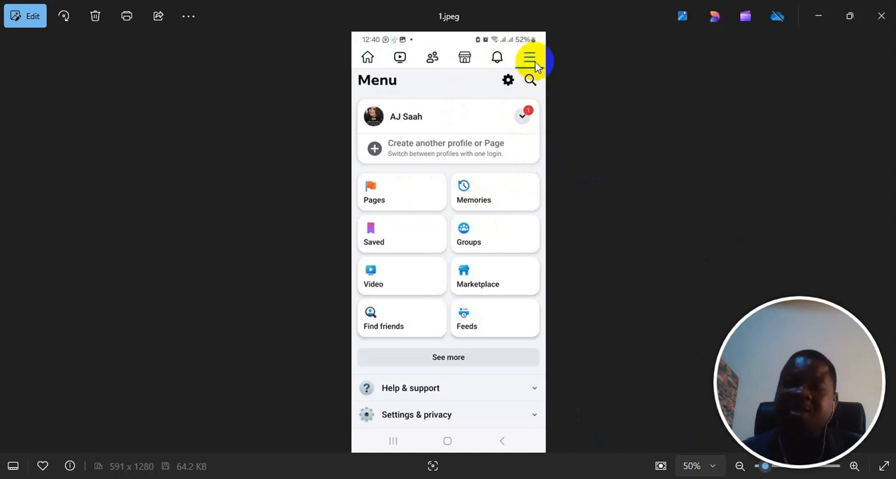
mouse_move(544, 443)
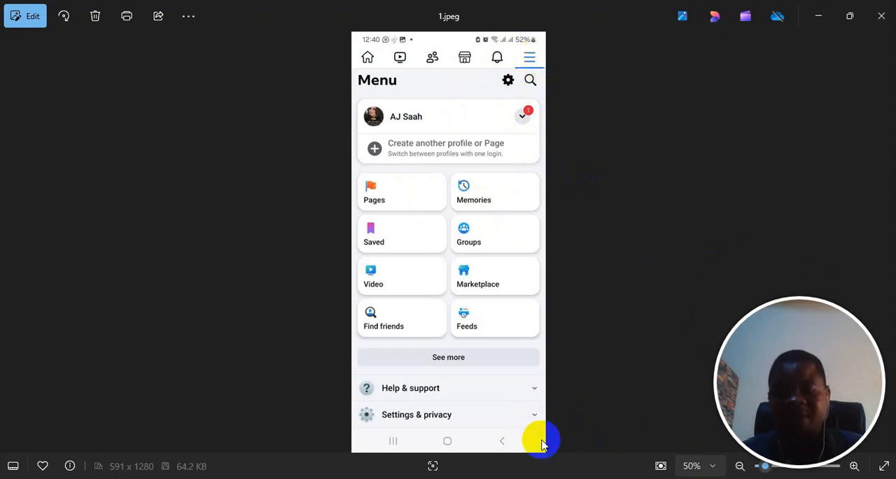
mouse_move(519, 423)
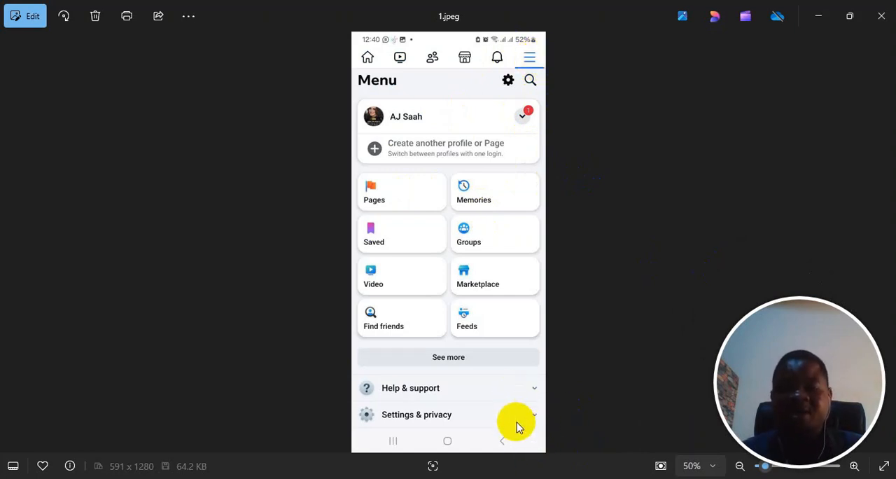
mouse_move(526, 432)
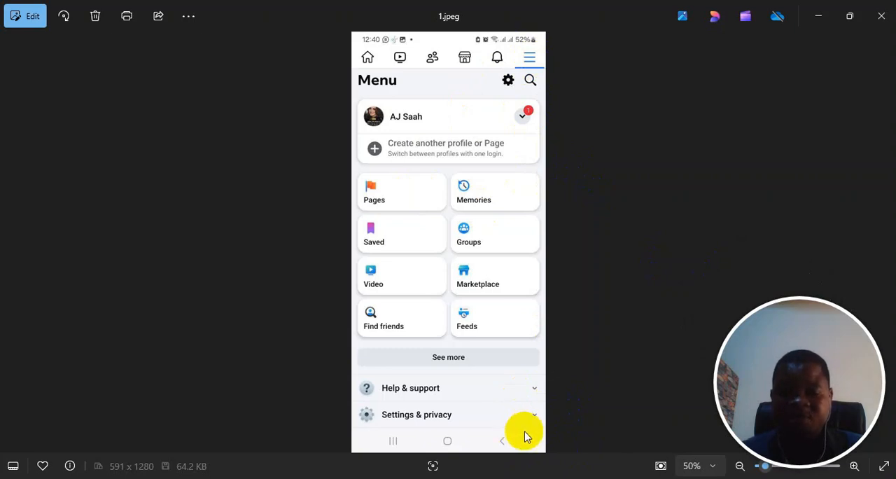
mouse_move(530, 432)
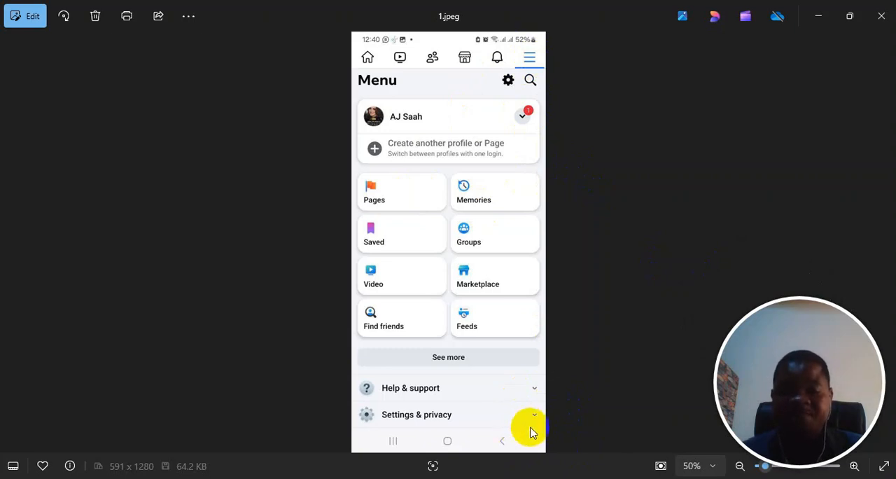
mouse_move(559, 251)
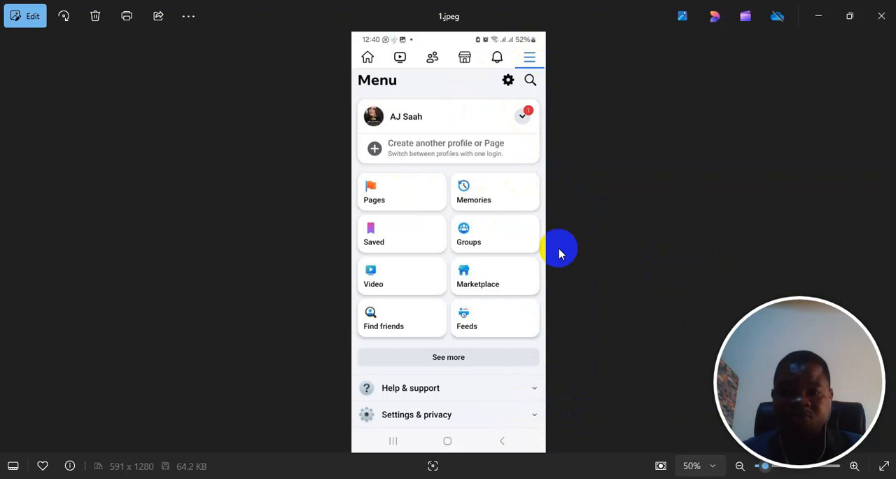
mouse_move(672, 272)
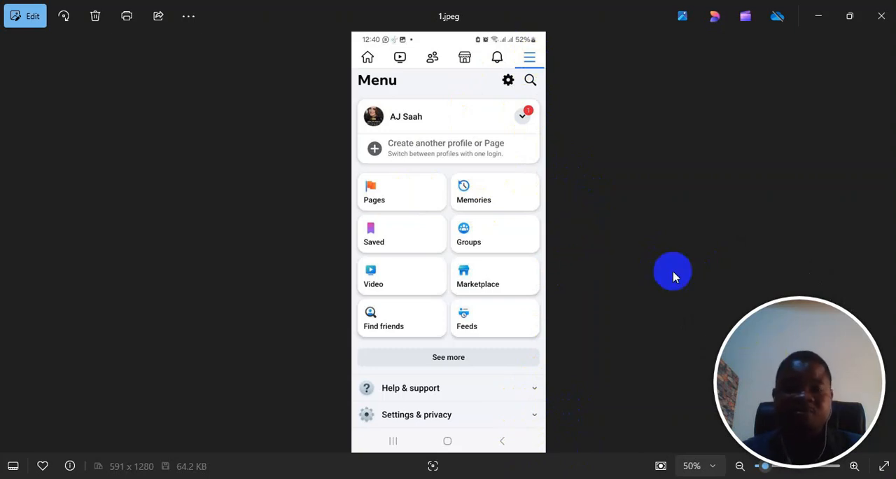
mouse_move(882, 434)
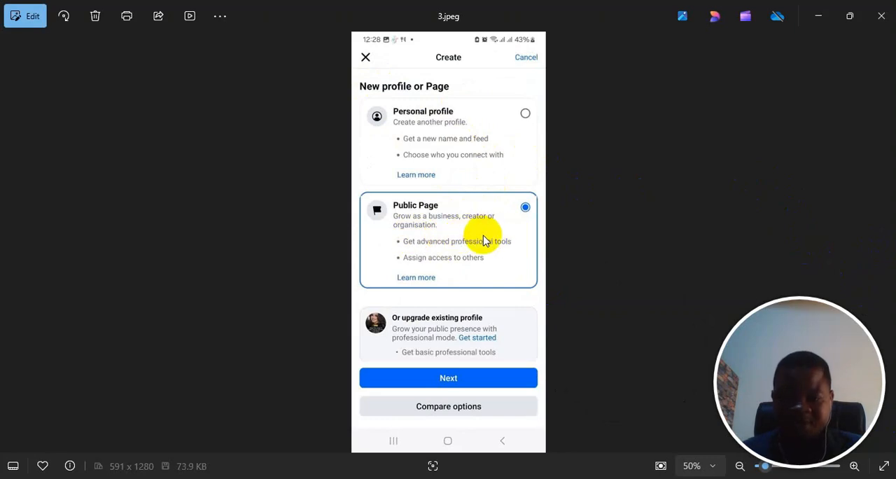
mouse_move(449, 406)
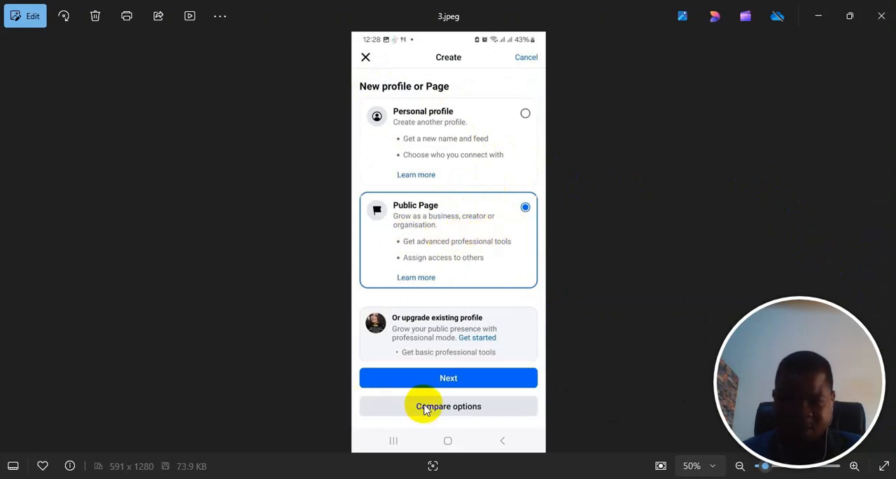
Step: Advance to the next screenshot, the Page name step filled with Accredited Health Consult
click(448, 378)
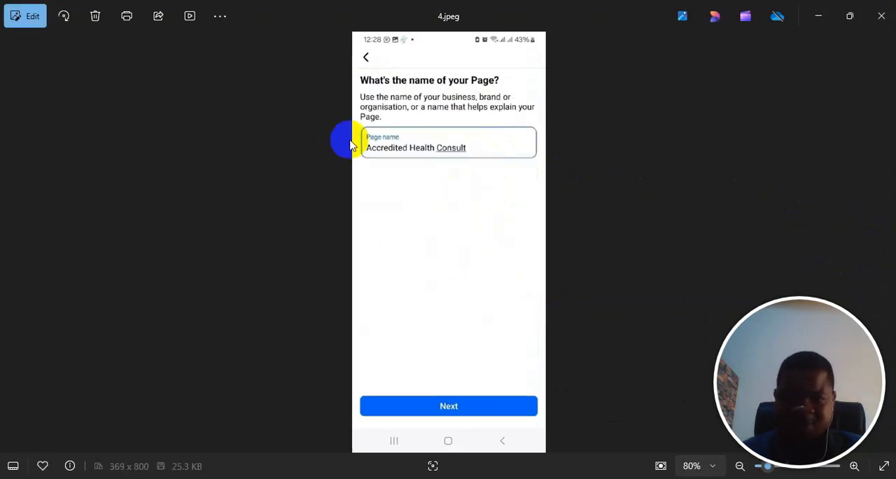
mouse_move(538, 387)
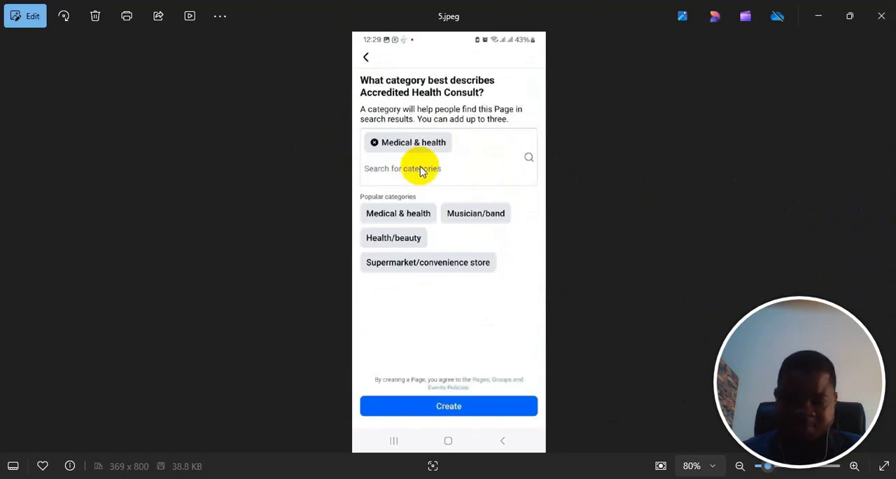
mouse_move(427, 161)
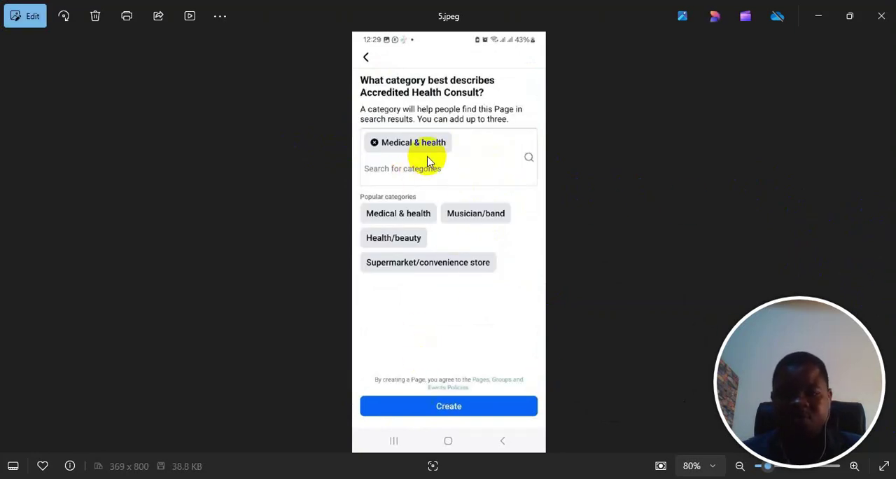
mouse_move(479, 406)
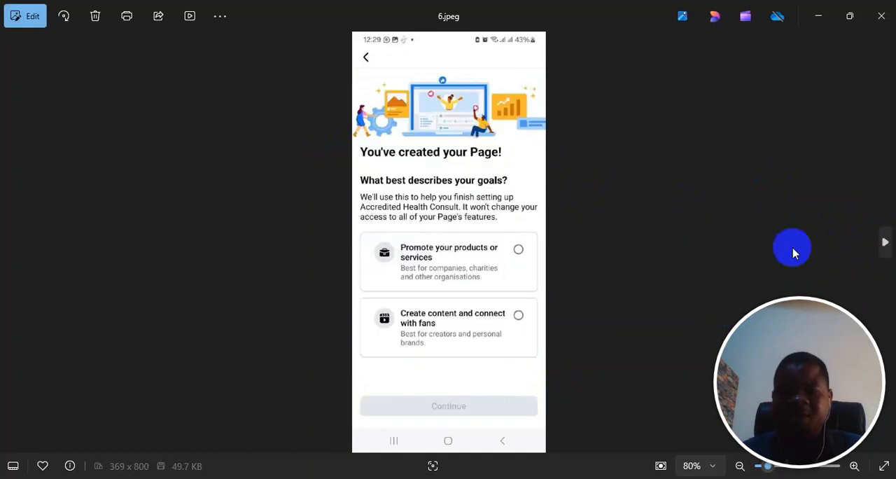
mouse_move(516, 313)
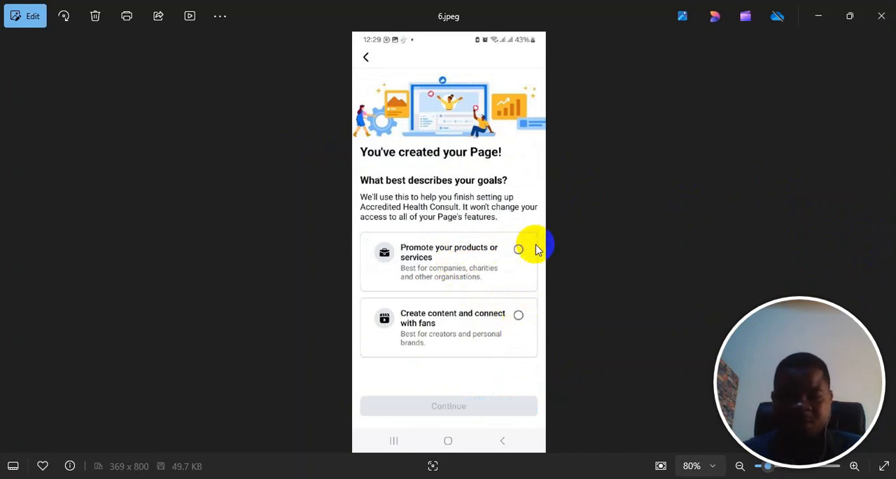
mouse_move(886, 241)
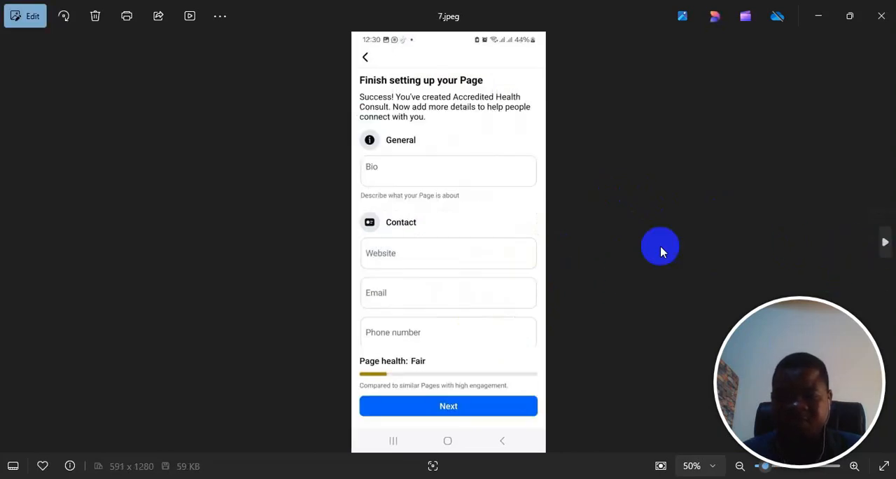
mouse_move(427, 194)
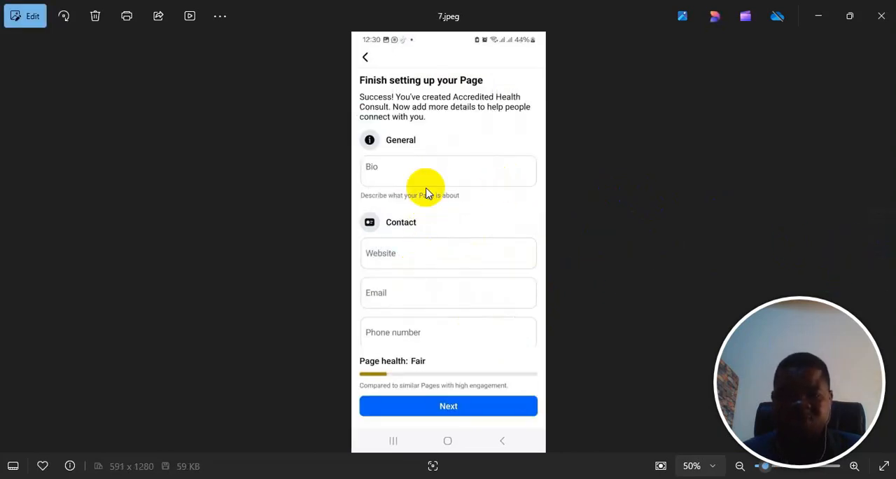
mouse_move(409, 241)
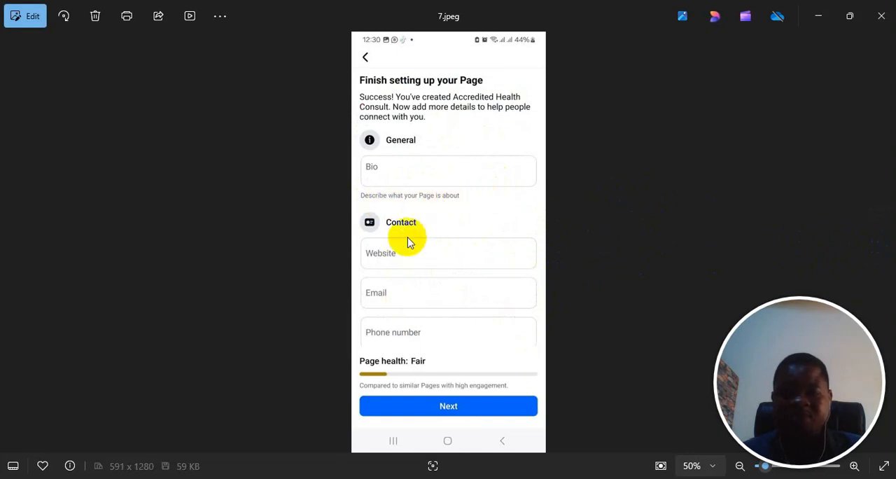
mouse_move(415, 406)
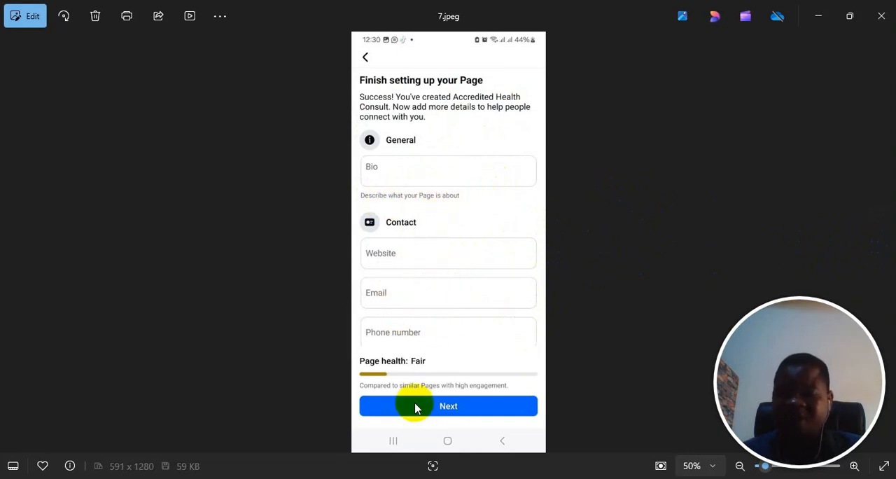
mouse_move(470, 423)
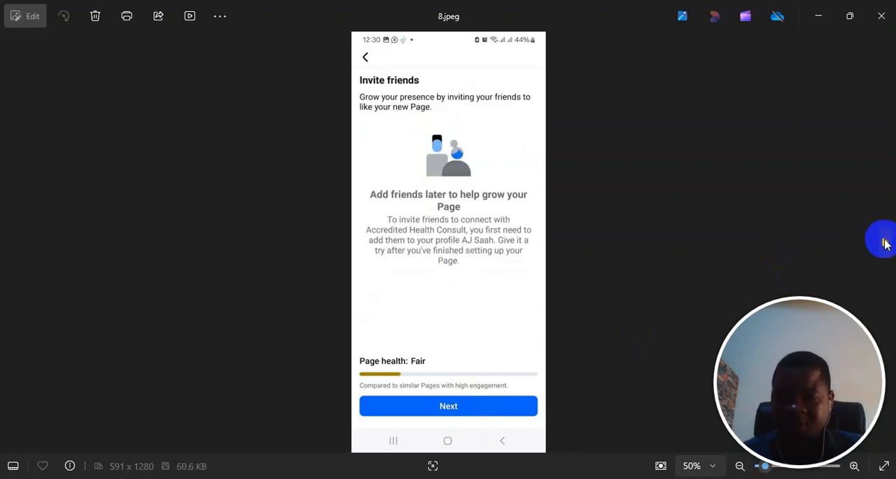
mouse_move(430, 156)
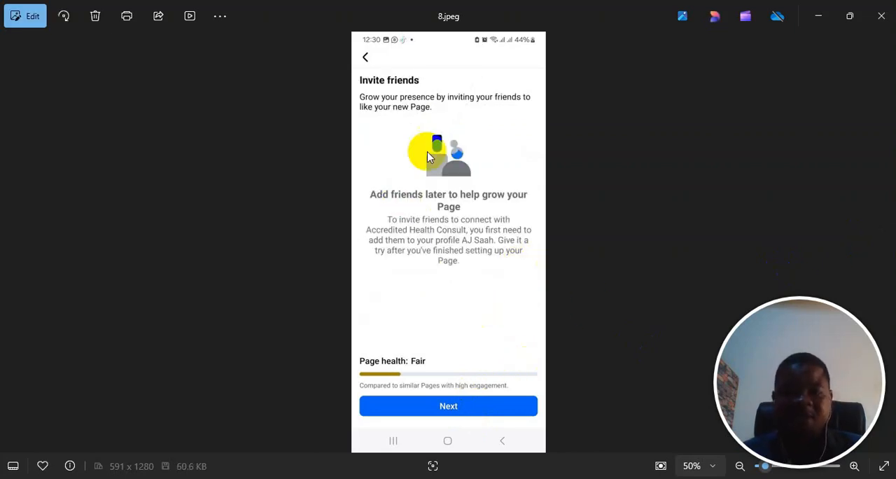
mouse_move(852, 263)
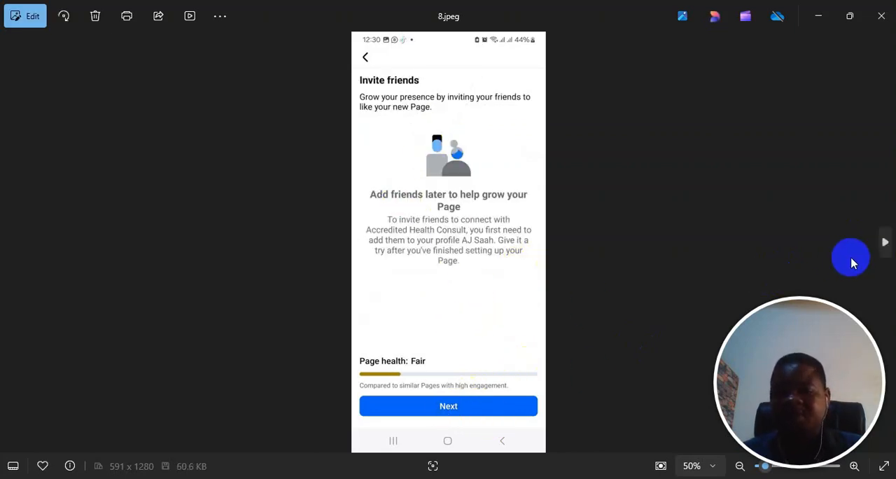
Step: Step past the Customise your Page screenshot to 11.jpeg, the finished Accredited Health Consult Page
click(885, 241)
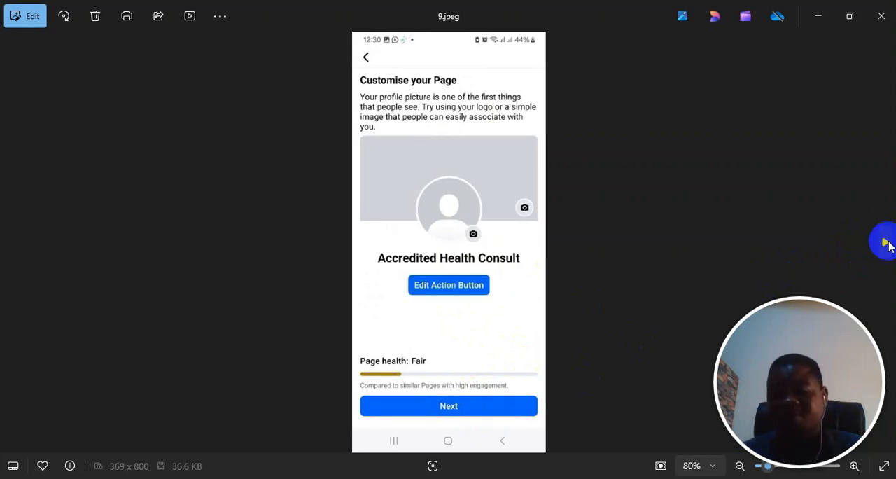
mouse_move(871, 266)
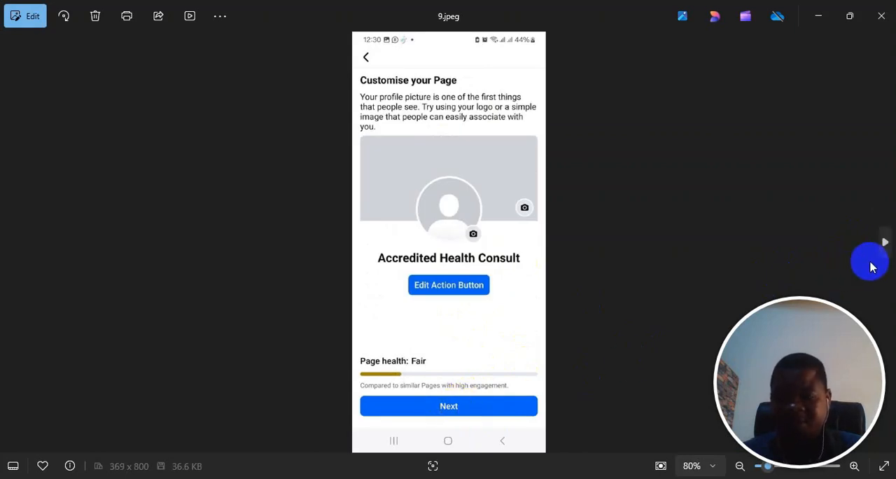
click(872, 241)
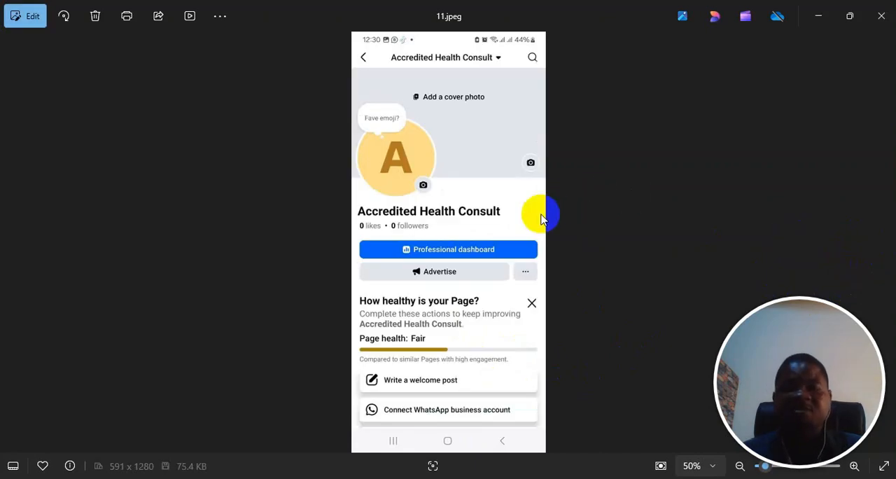
mouse_move(512, 241)
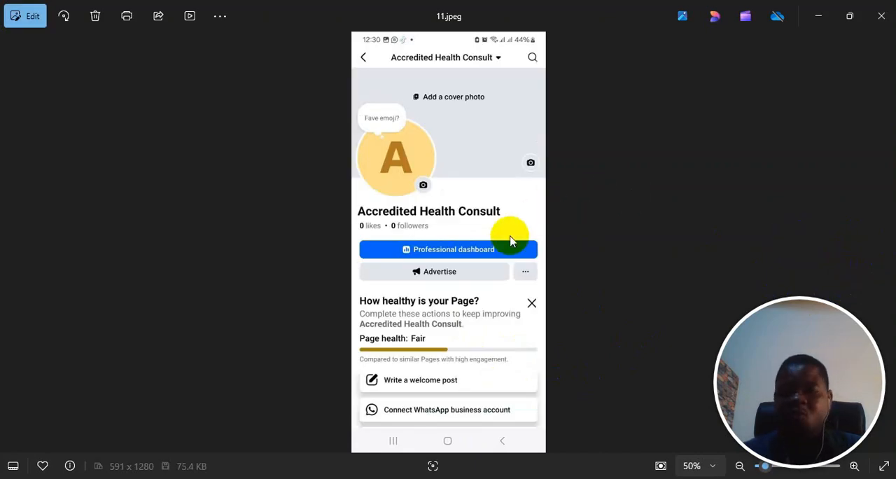
mouse_move(482, 283)
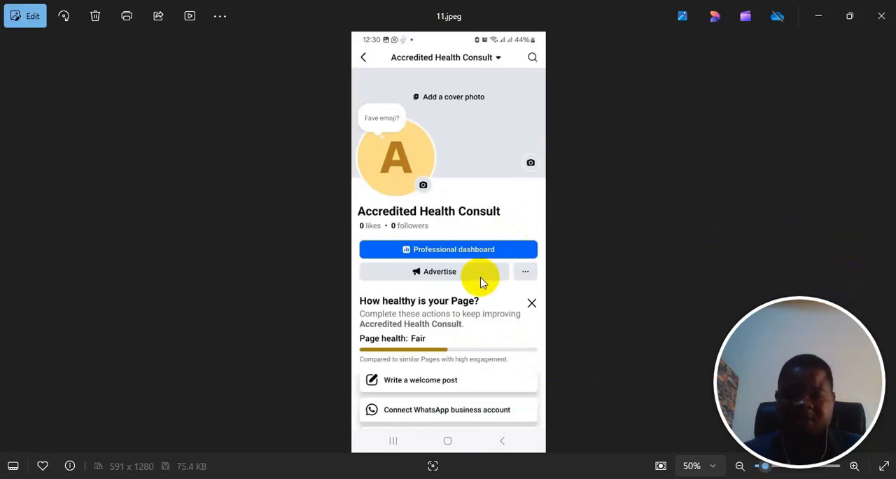
mouse_move(518, 282)
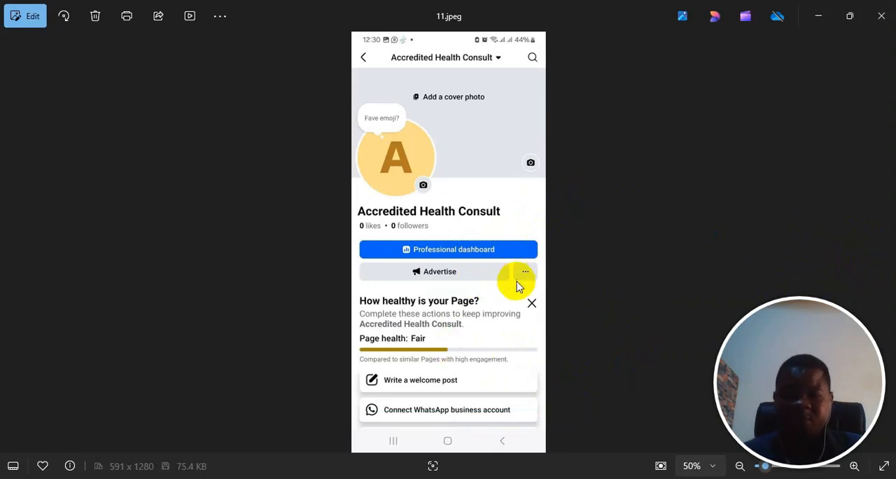
mouse_move(521, 273)
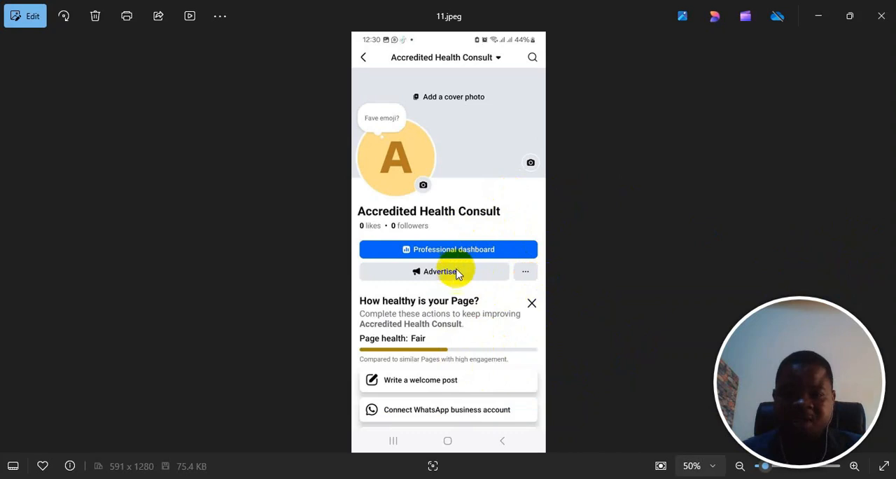
mouse_move(488, 232)
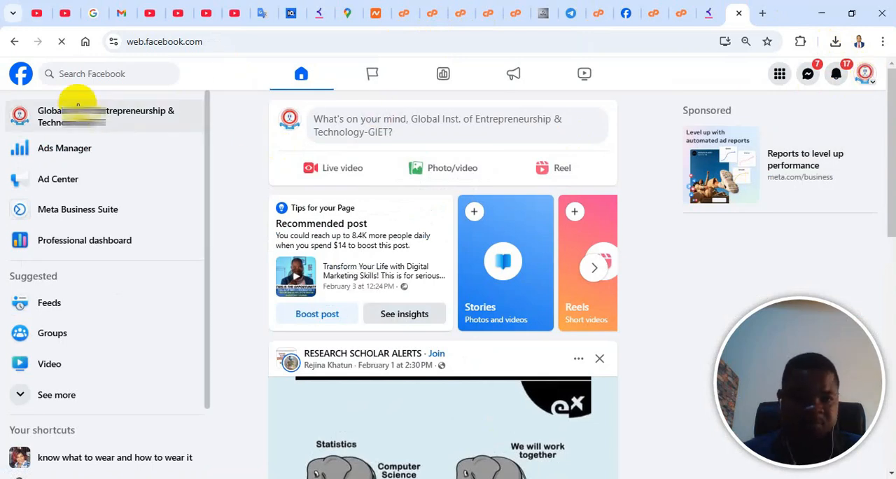
Step: Reach the page's Page setup section through Settings & privacy > Settings
click(866, 73)
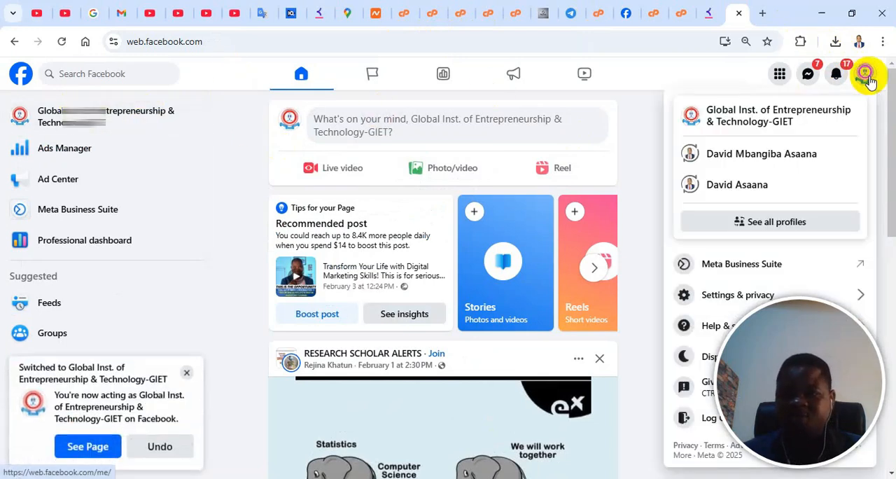
click(736, 294)
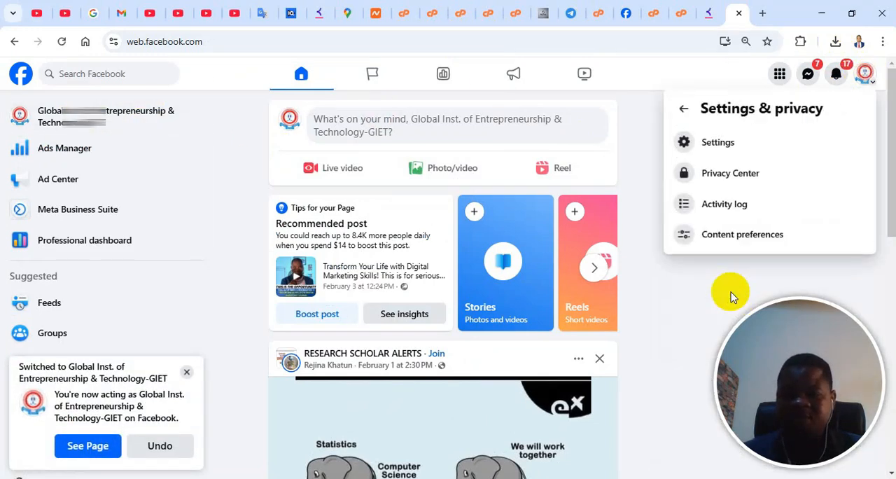
click(718, 143)
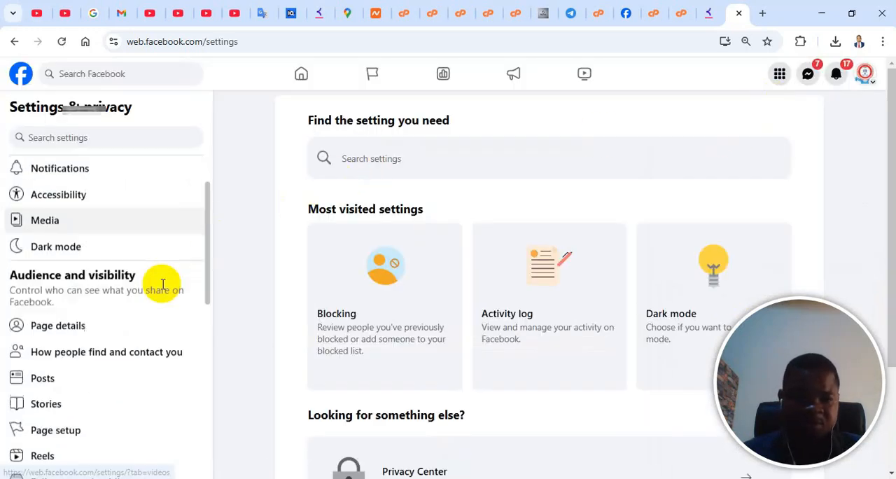
scroll(down, 3)
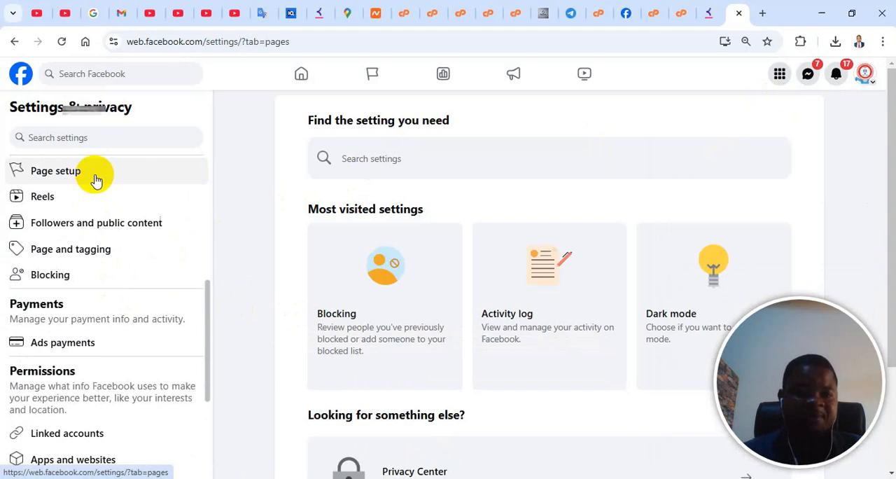
click(56, 171)
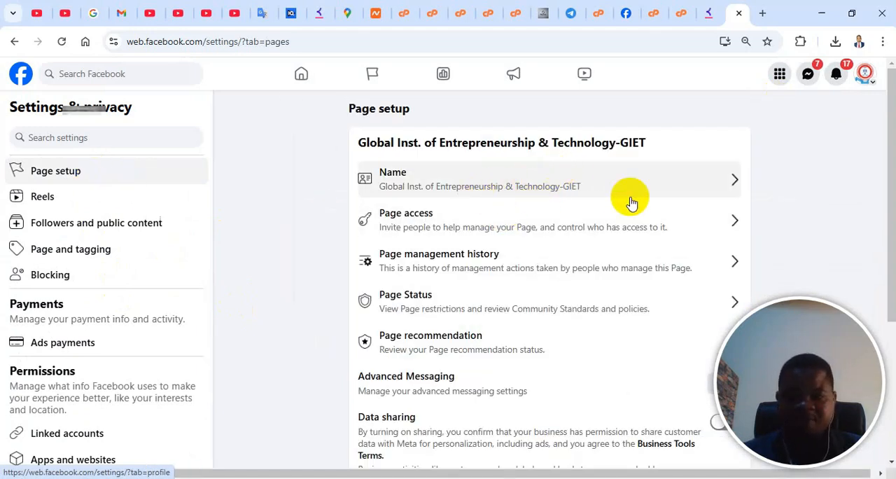
mouse_move(735, 182)
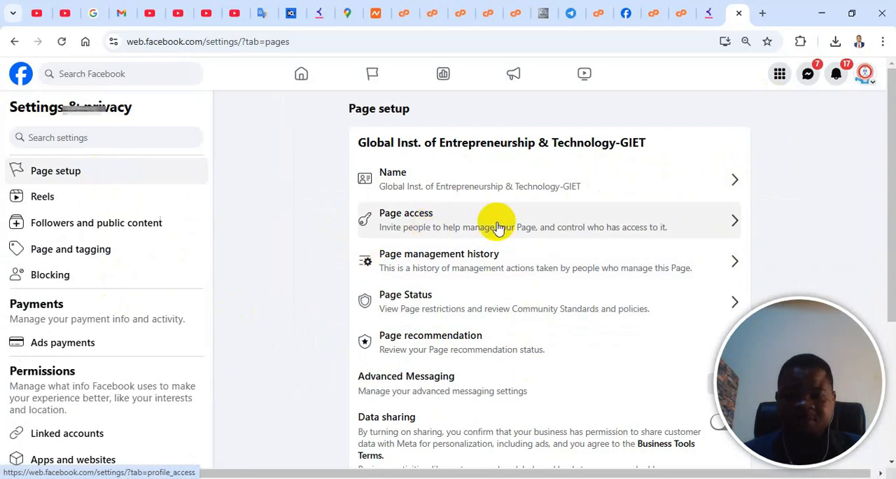
Step: View the Linked accounts settings showing Instagram and WhatsApp connected, then return to the main view
scroll(down, 3)
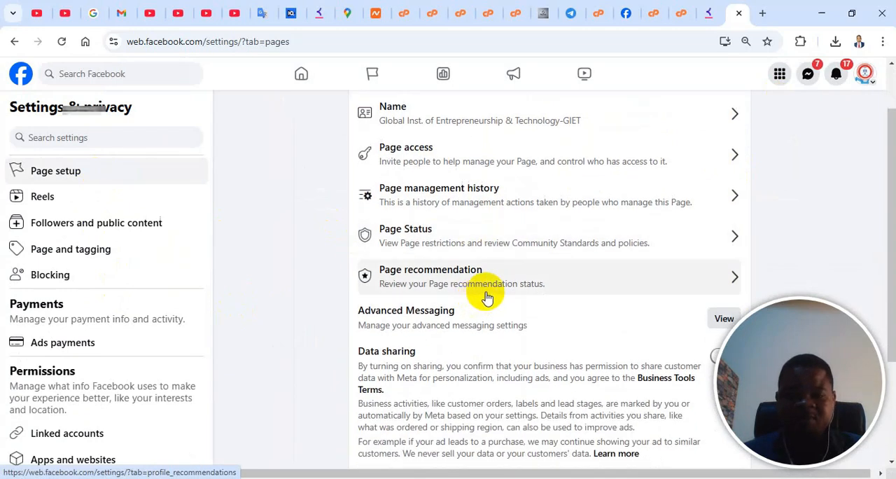
scroll(down, 3)
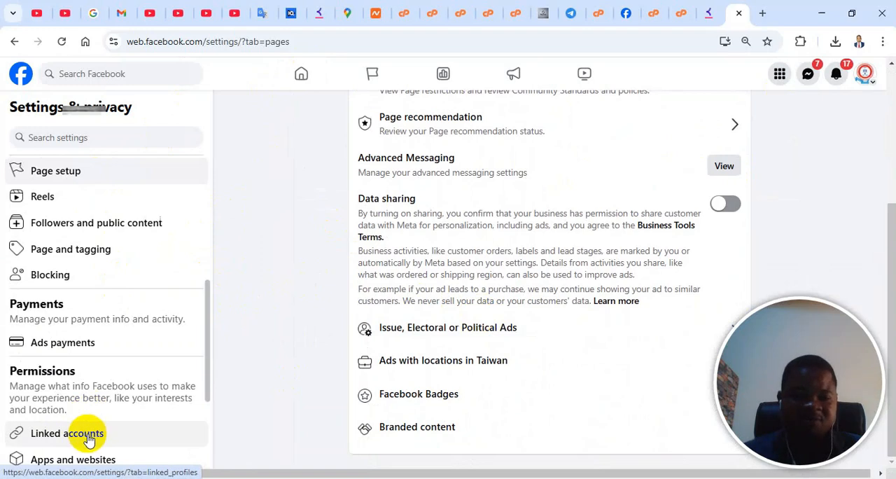
click(67, 432)
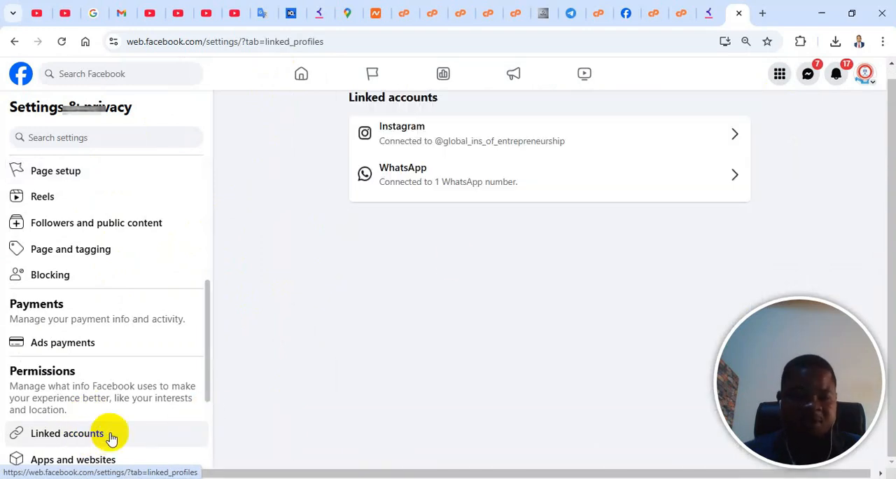
mouse_move(389, 213)
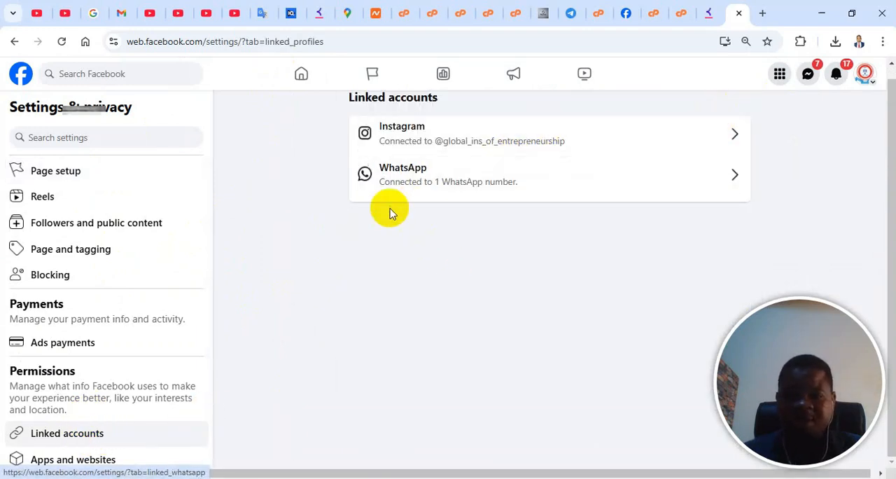
mouse_move(465, 122)
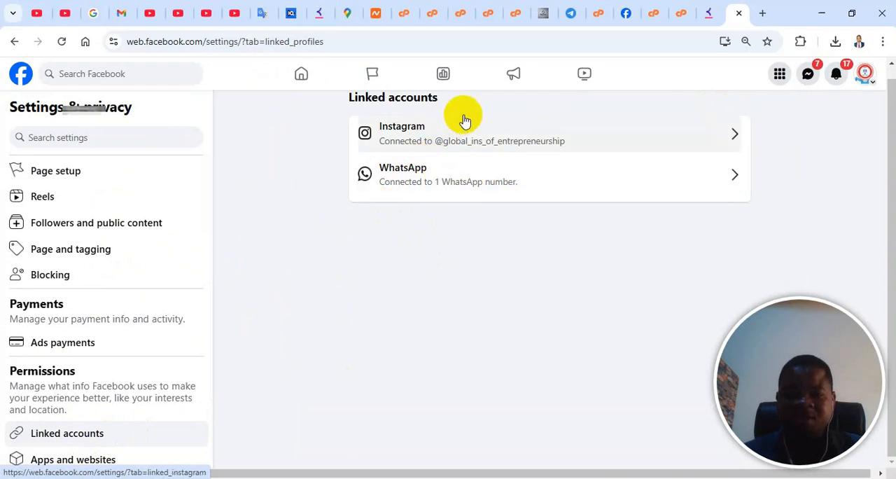
click(301, 72)
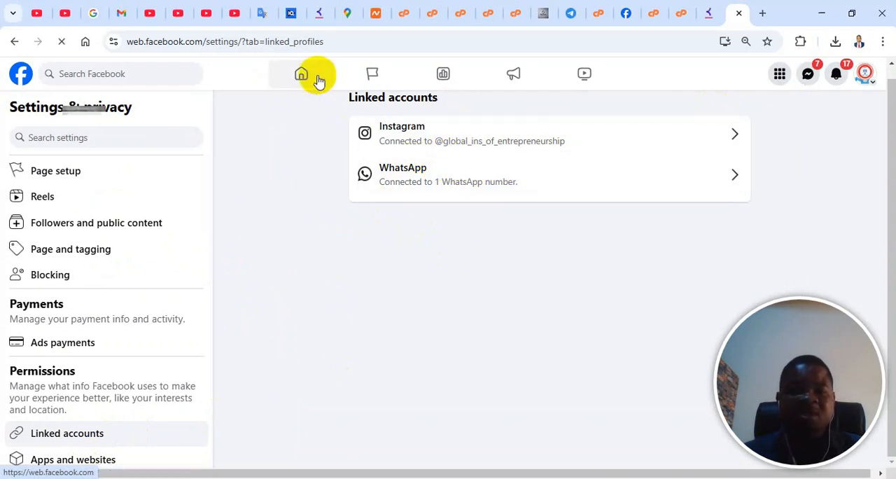
Step: Bring up the page's Edit Page panel and start editing its intro details
click(301, 73)
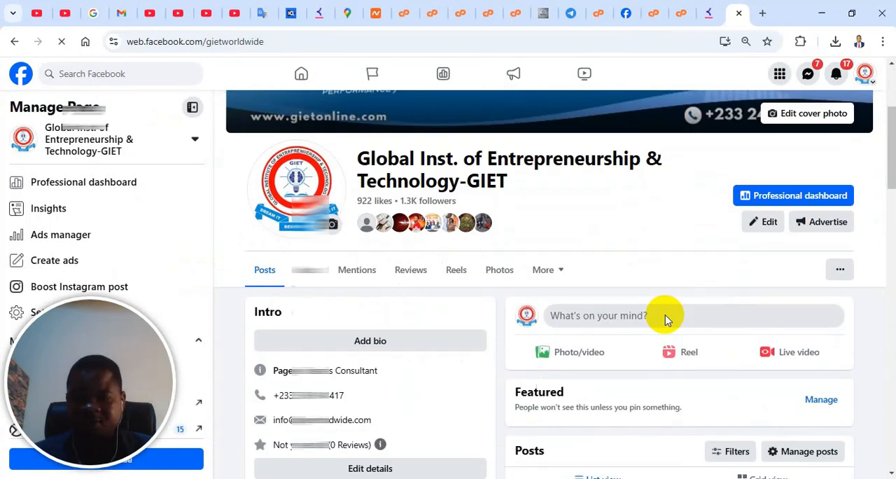
click(762, 222)
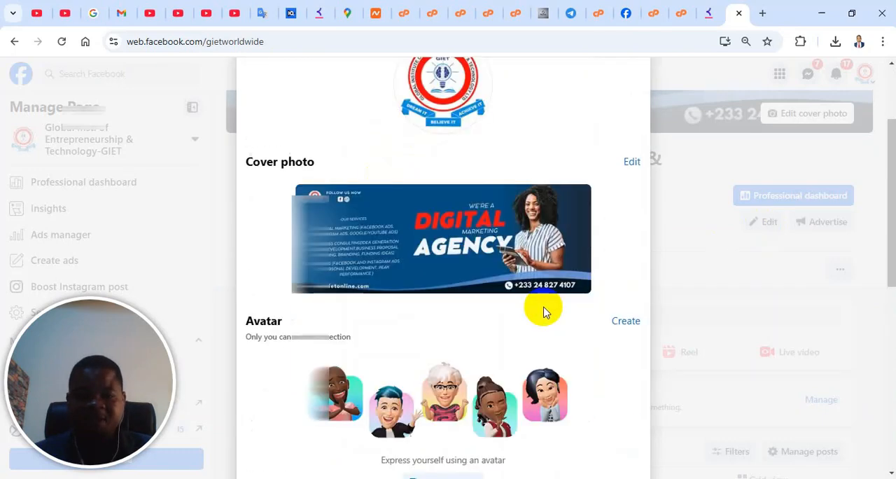
scroll(down, 3)
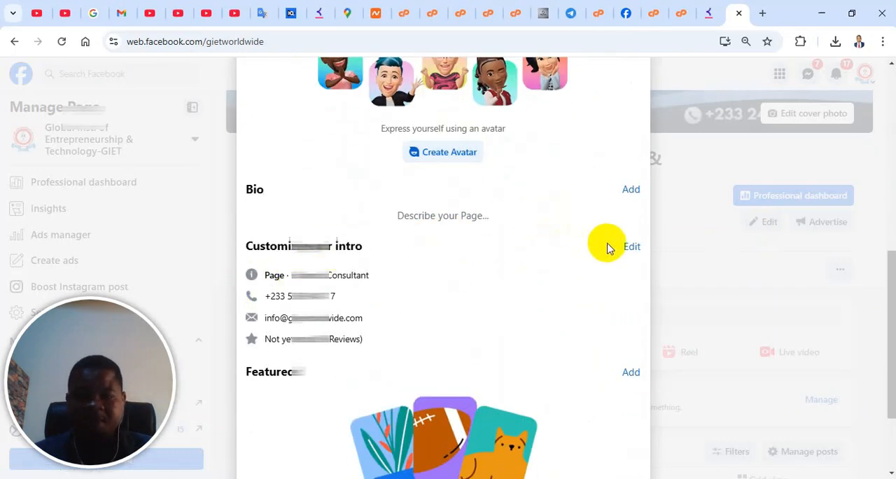
click(632, 247)
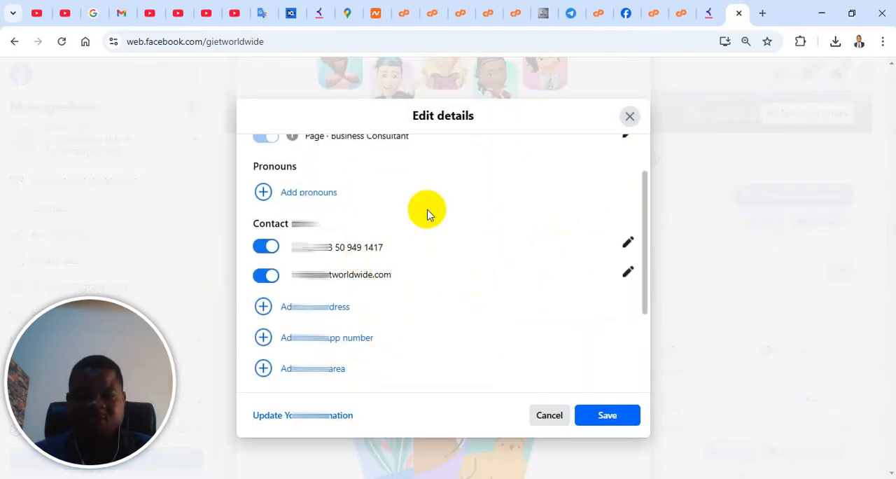
scroll(up, 3)
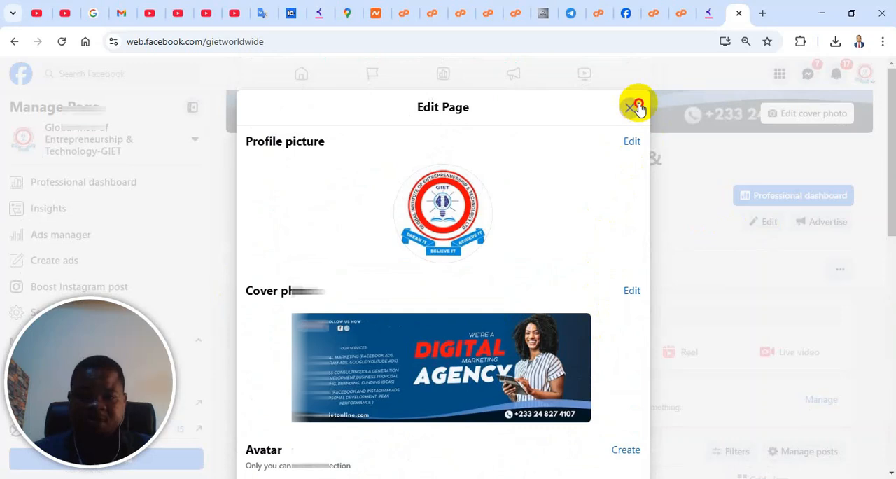
Step: Close the Edit Page panel to return to the page profile with its Photos section
click(629, 107)
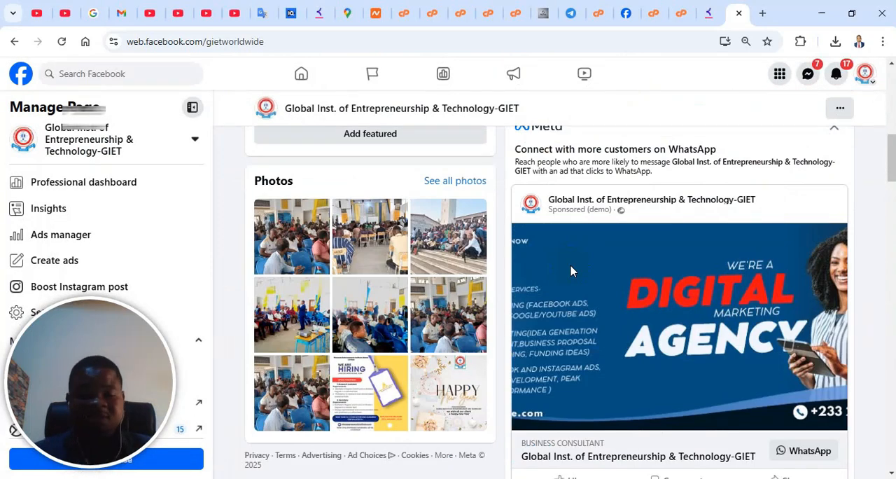
mouse_move(577, 269)
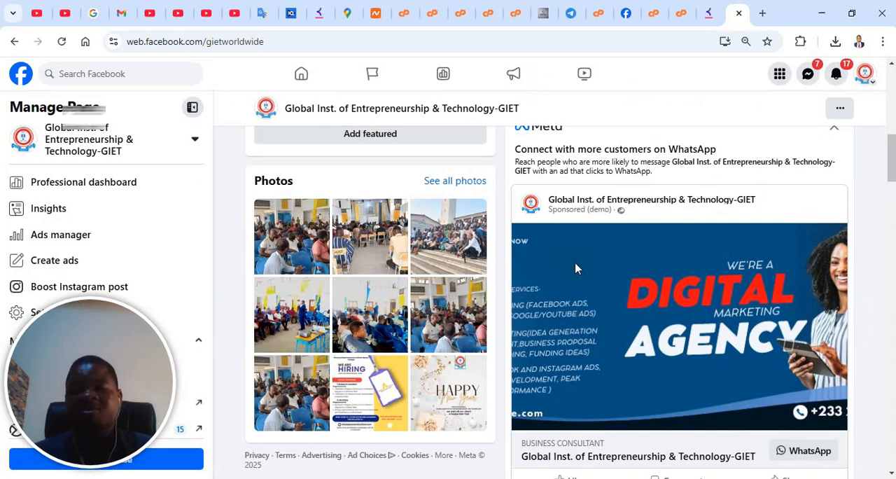
mouse_move(627, 255)
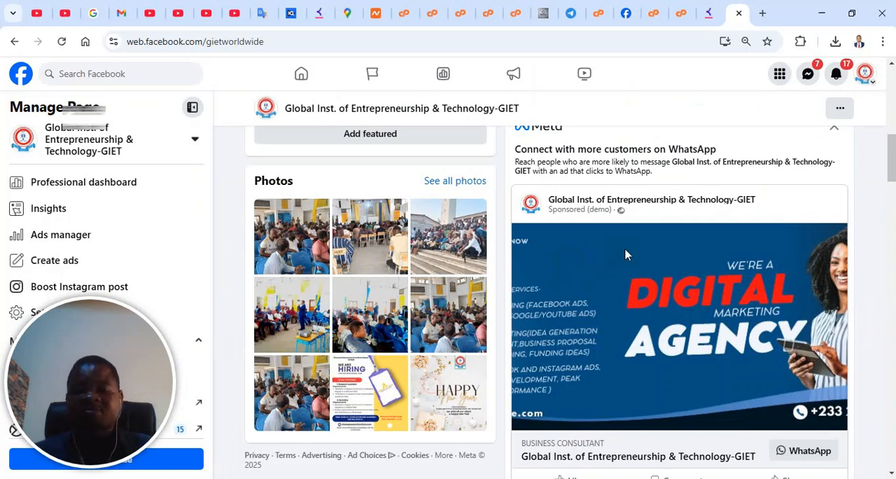